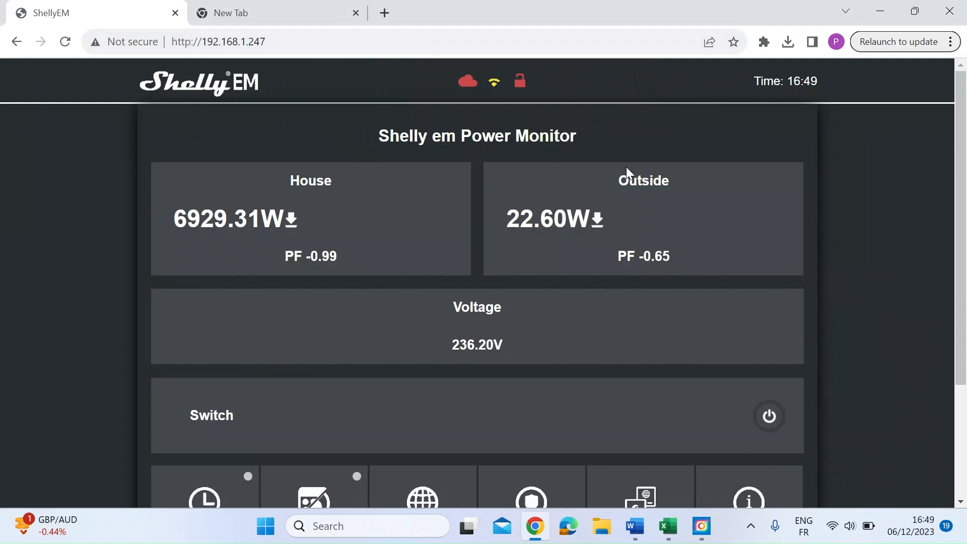
pyautogui.moveTo(60, 204)
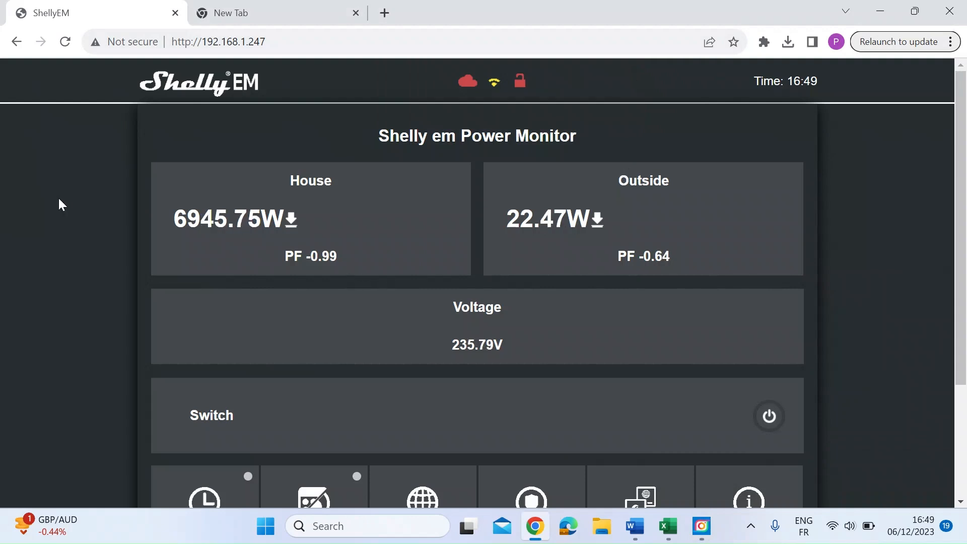
pyautogui.moveTo(309, 63)
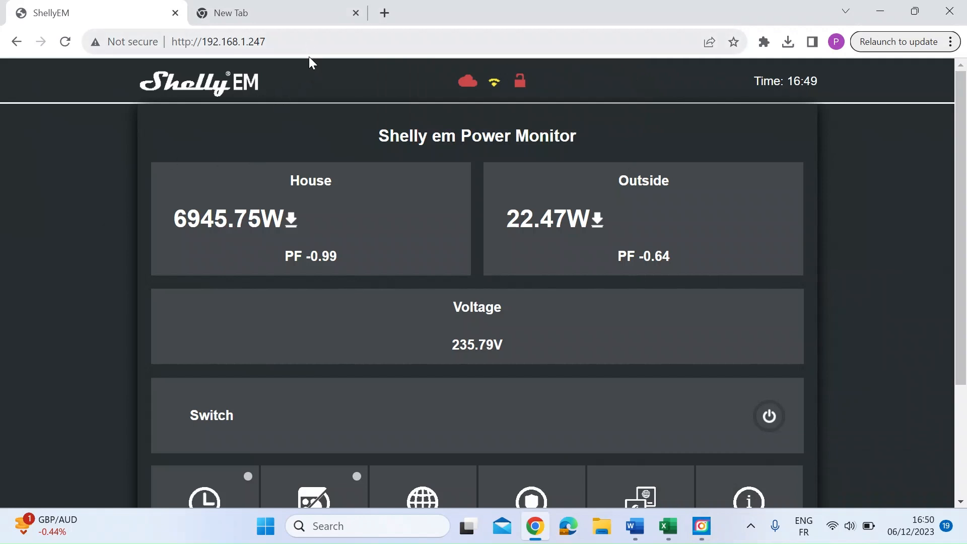
pyautogui.moveTo(692, 229)
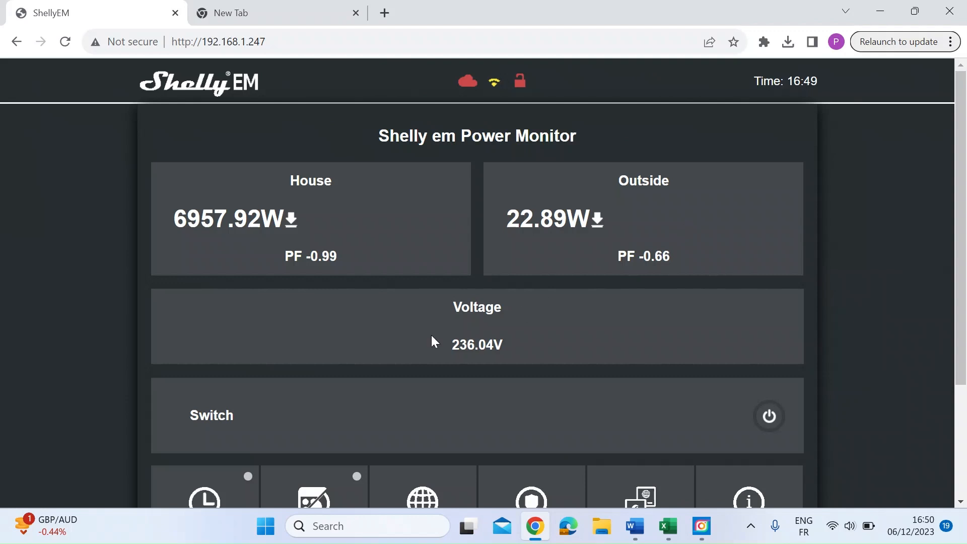
pyautogui.moveTo(113, 343)
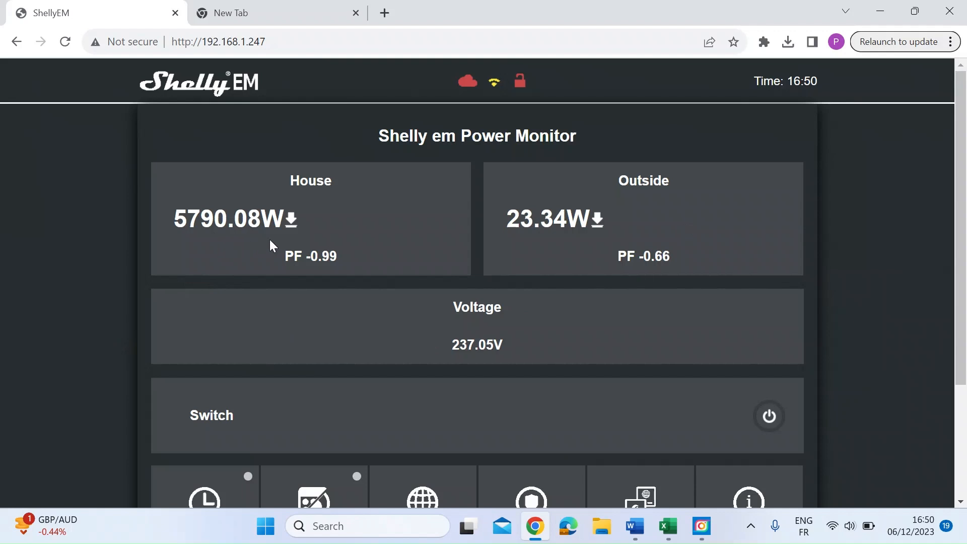
pyautogui.moveTo(614, 219)
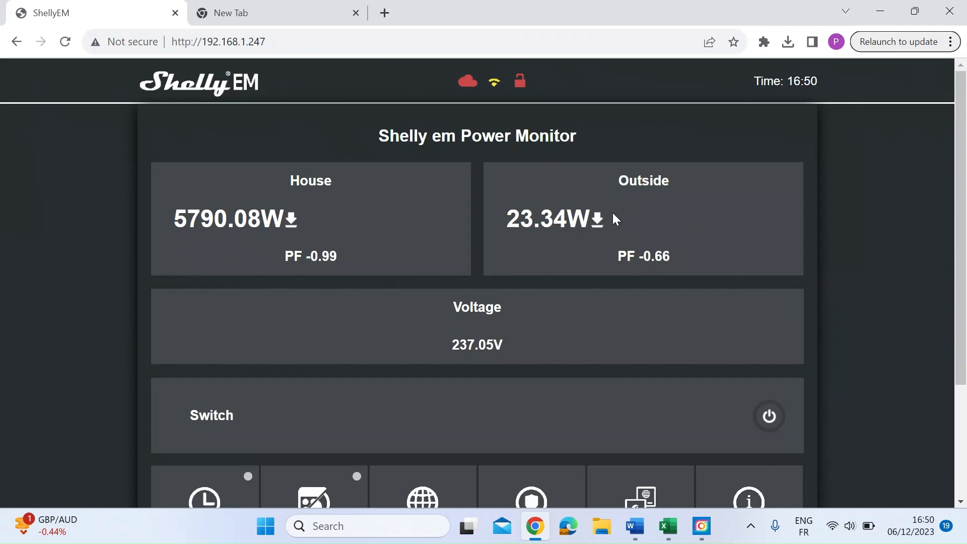
pyautogui.moveTo(673, 245)
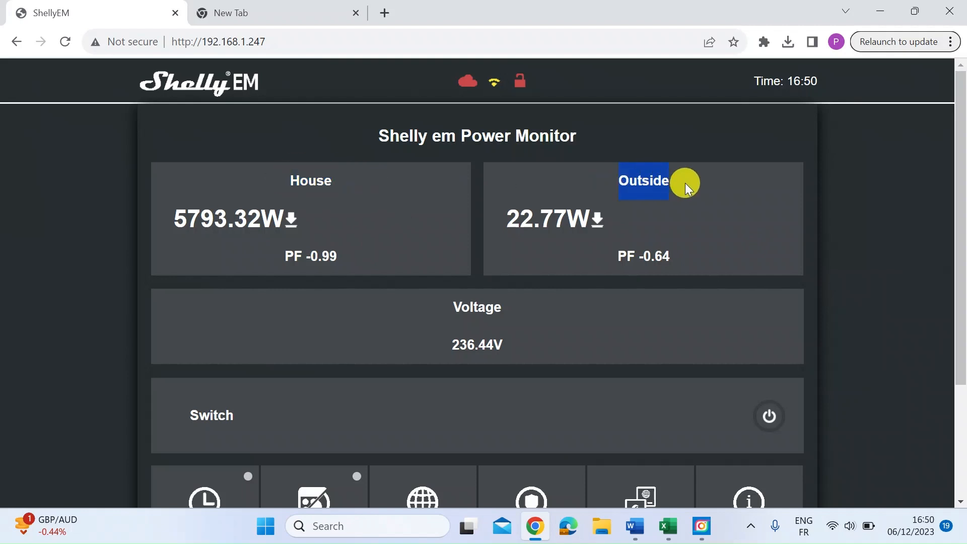
pyautogui.moveTo(651, 519)
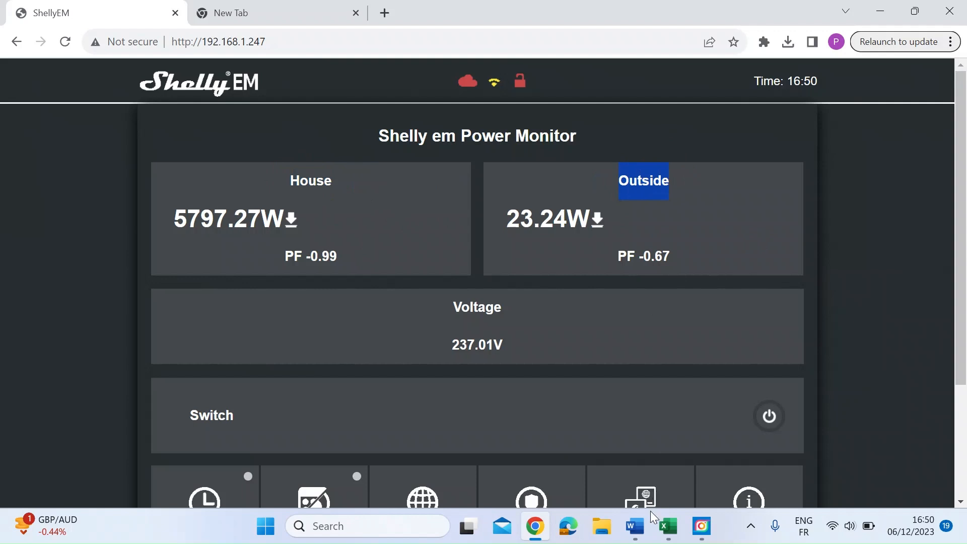
# Walk through the channel 0 CSV address in the Word notes, from the IP to em_data.csv, then leave Word
pyautogui.click(635, 526)
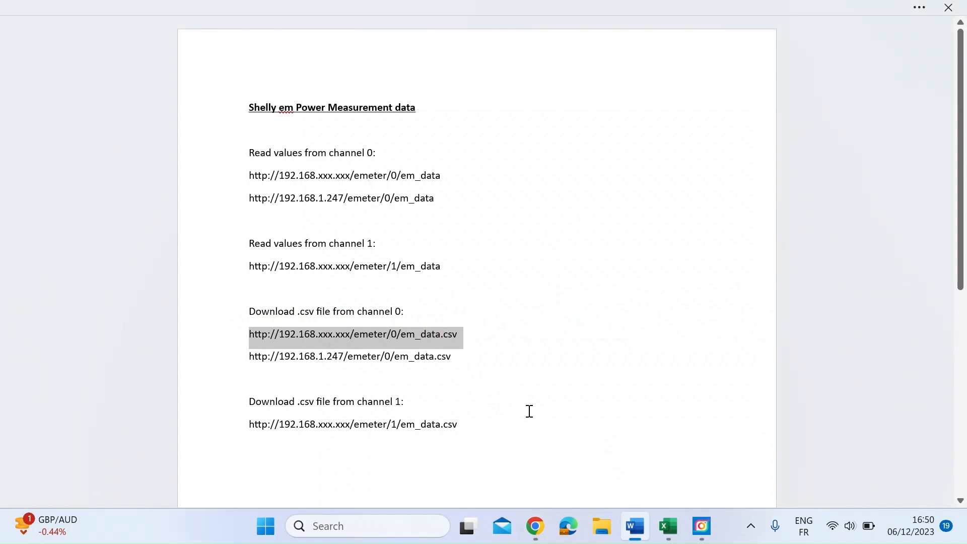
pyautogui.click(254, 333)
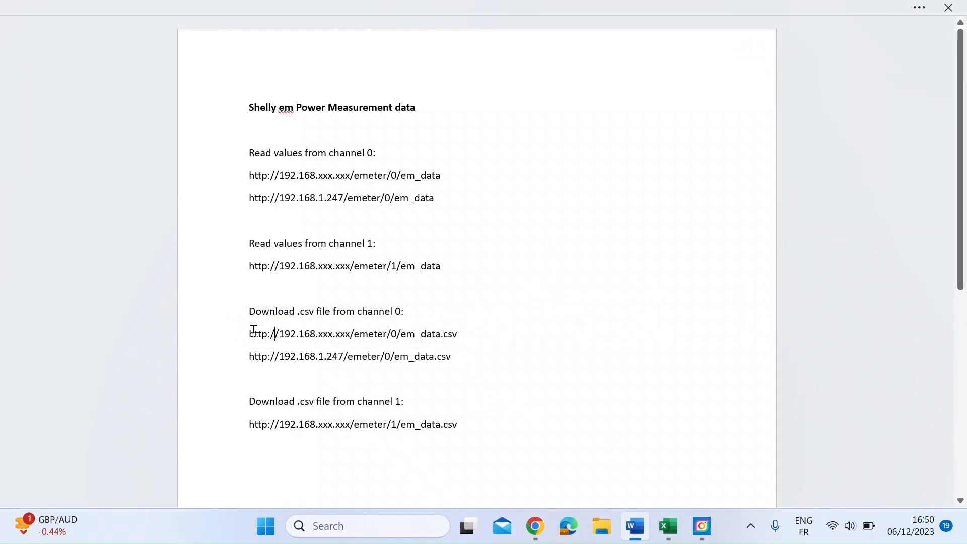
pyautogui.moveTo(248, 333); pyautogui.dragTo(349, 334)
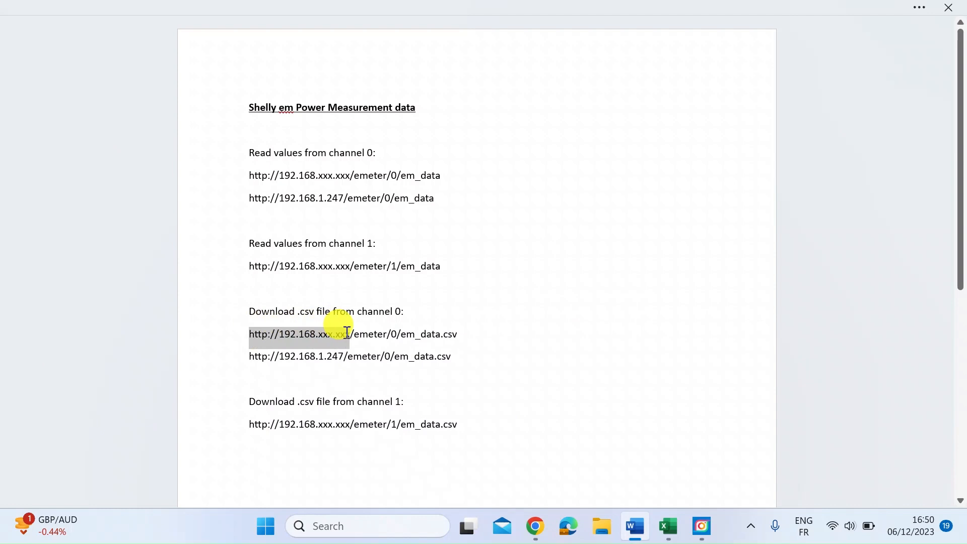
pyautogui.click(360, 333)
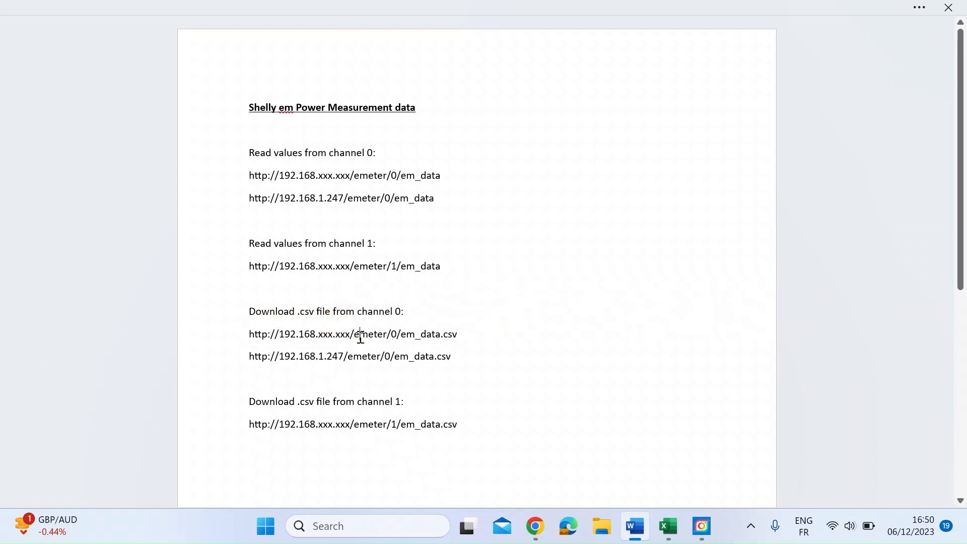
pyautogui.doubleClick(374, 333)
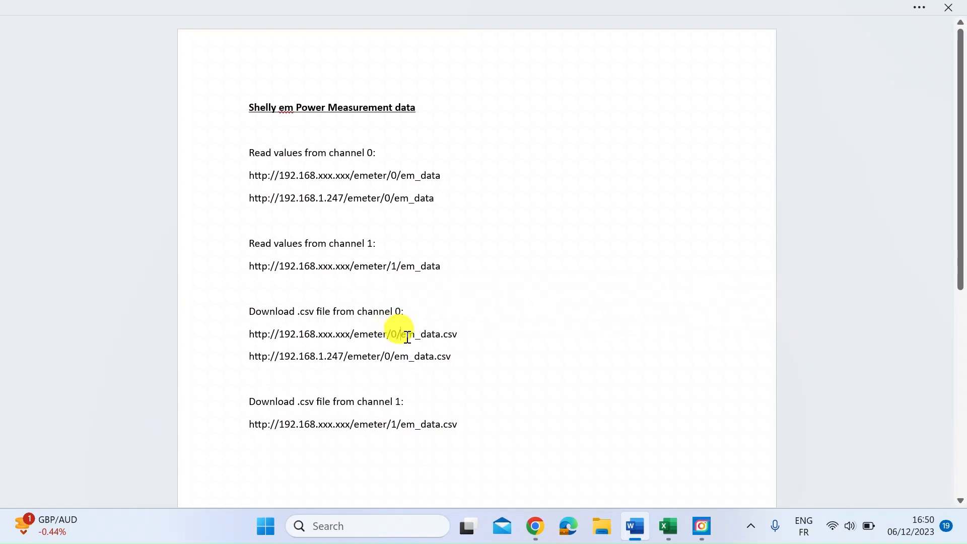
pyautogui.moveTo(400, 333); pyautogui.dragTo(456, 333)
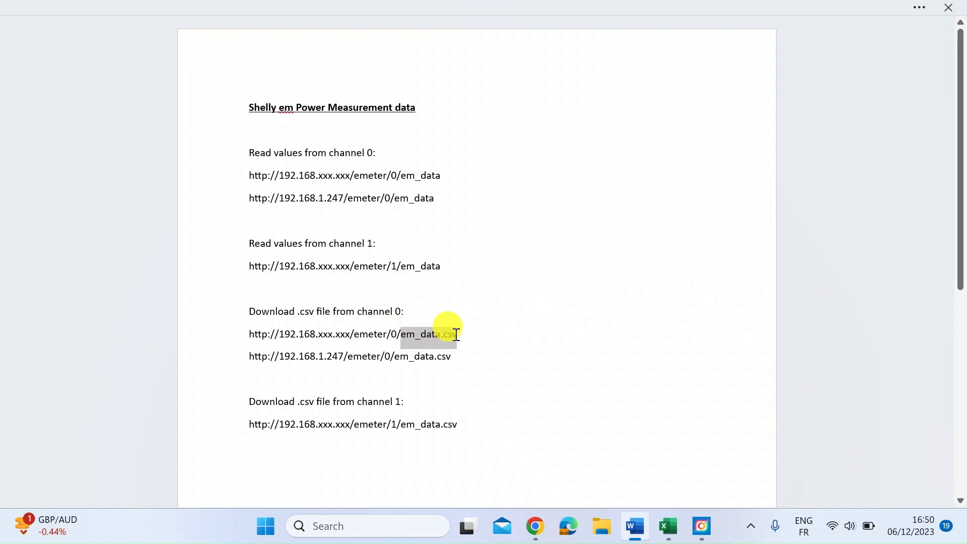
pyautogui.press('alt+tab')
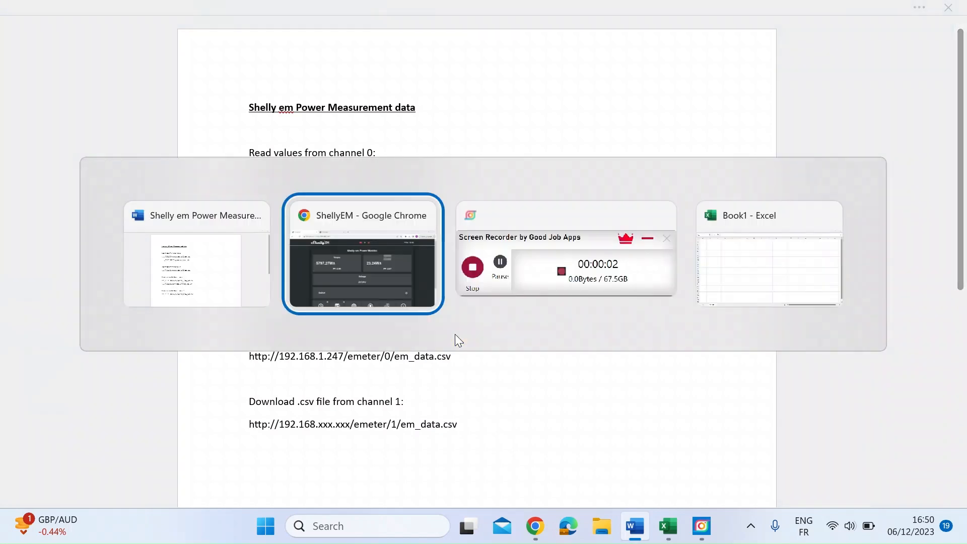
pyautogui.click(363, 254)
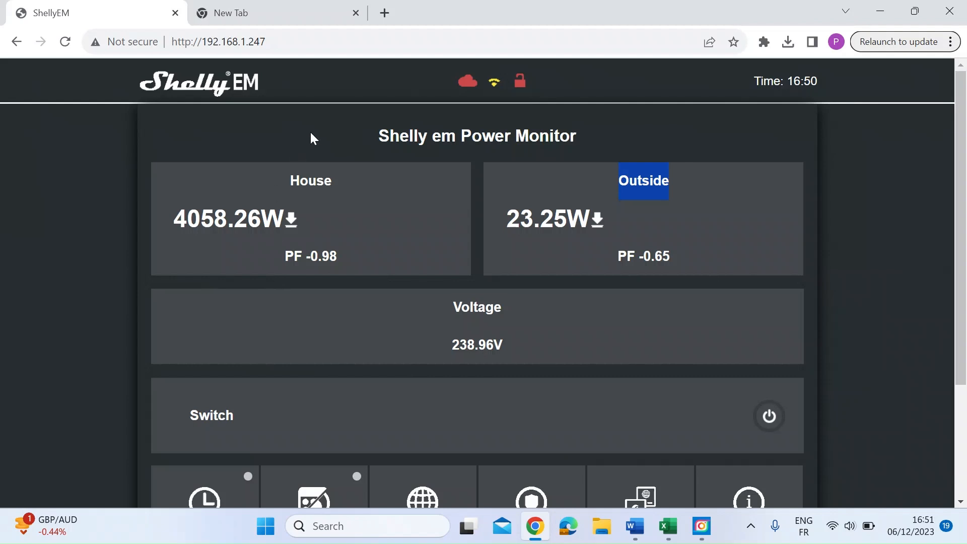
pyautogui.click(204, 42)
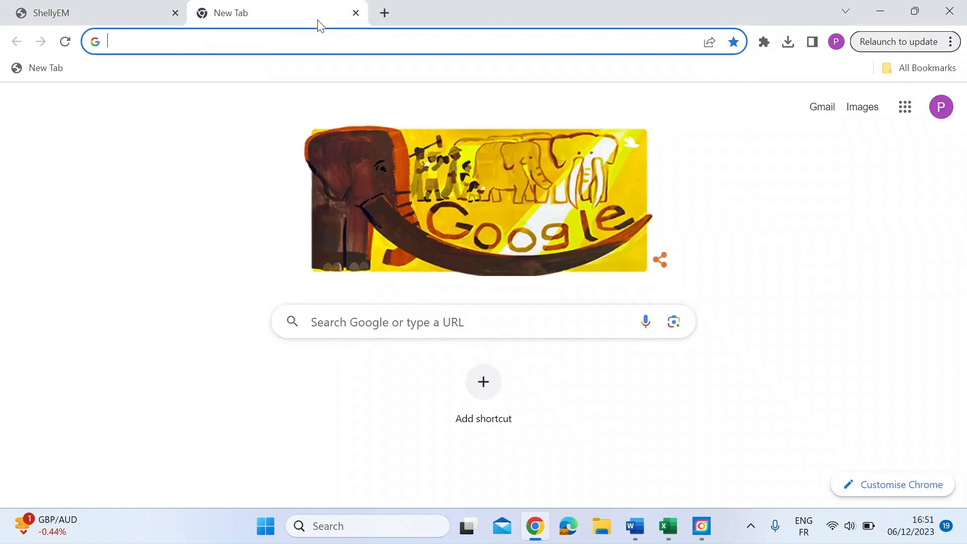
pyautogui.write('http://192.168.1.247/emeter/0/em_data.csv')
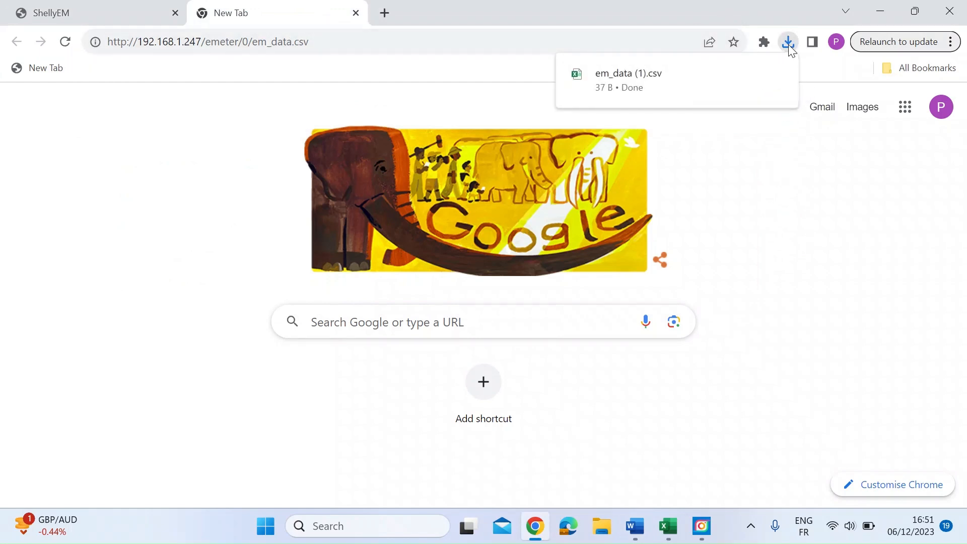
pyautogui.moveTo(788, 48)
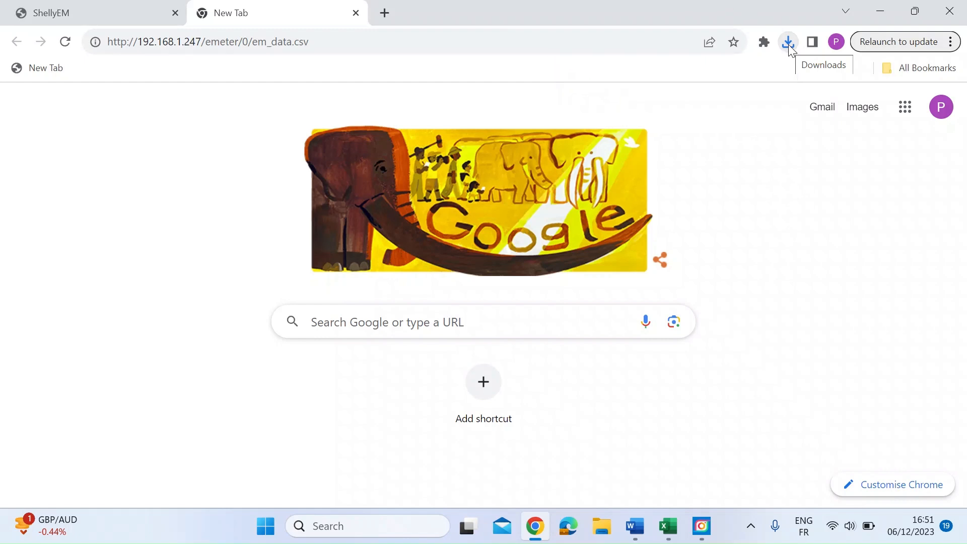
# Open em_data.csv in Excel and inspect the 28/10/2023 00:00 and 00:20 timestamps and first energy value
pyautogui.click(787, 42)
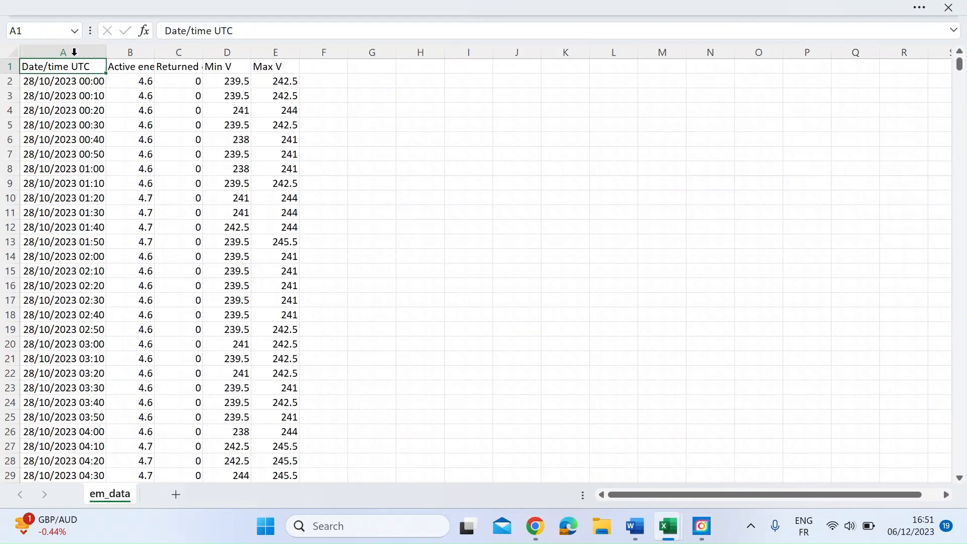
pyautogui.moveTo(129, 56)
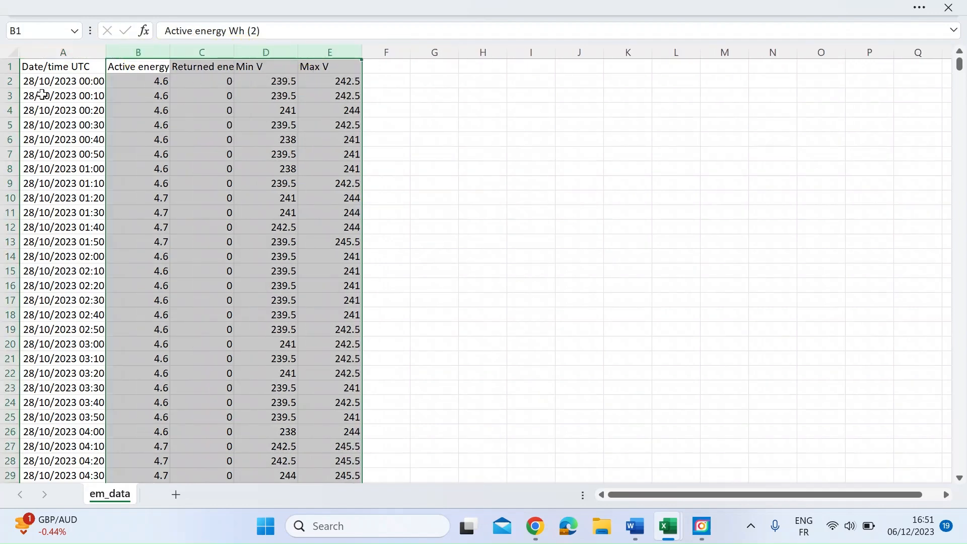
pyautogui.click(50, 80)
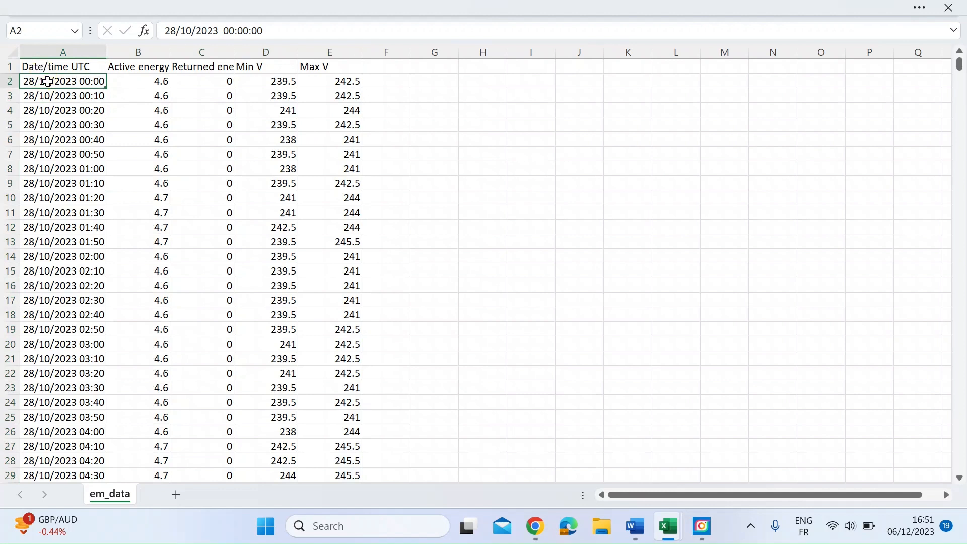
pyautogui.click(62, 110)
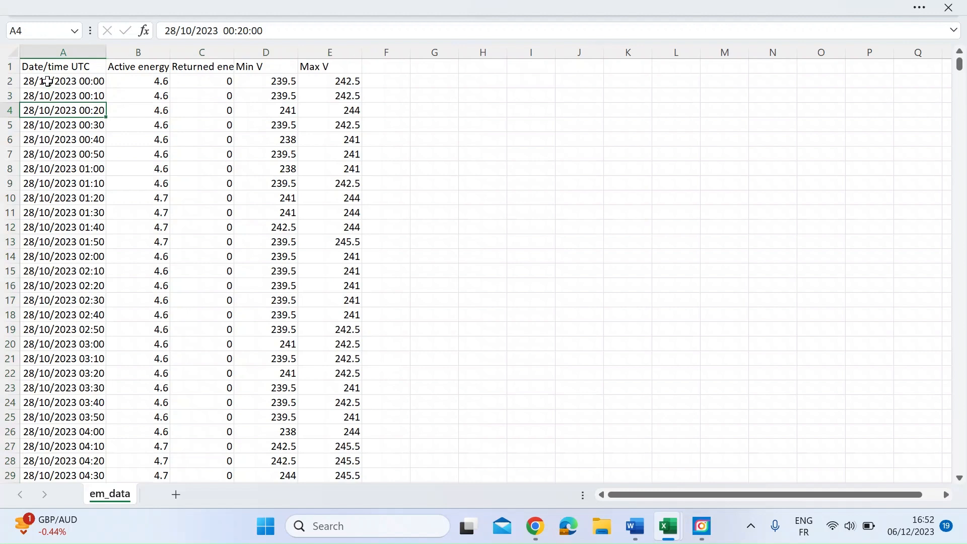
pyautogui.click(137, 81)
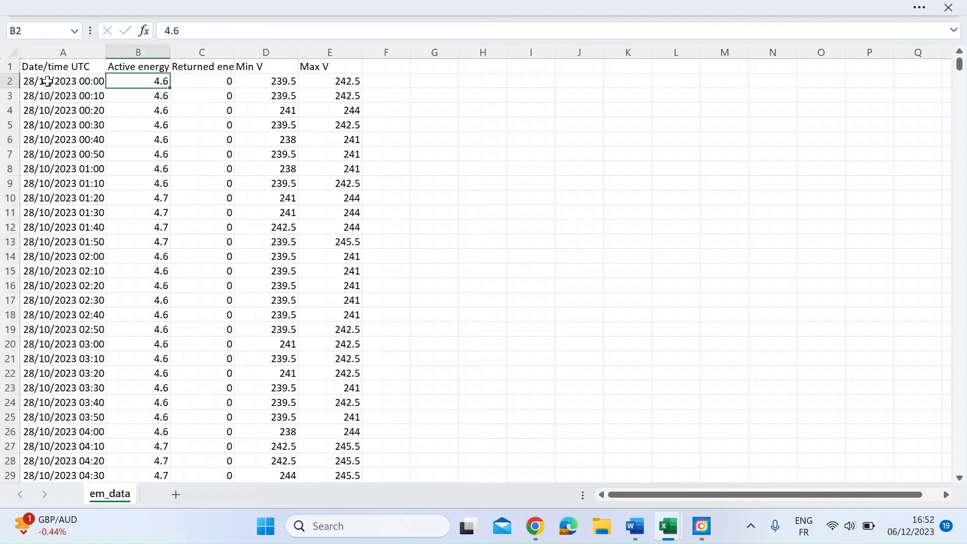
pyautogui.click(136, 66)
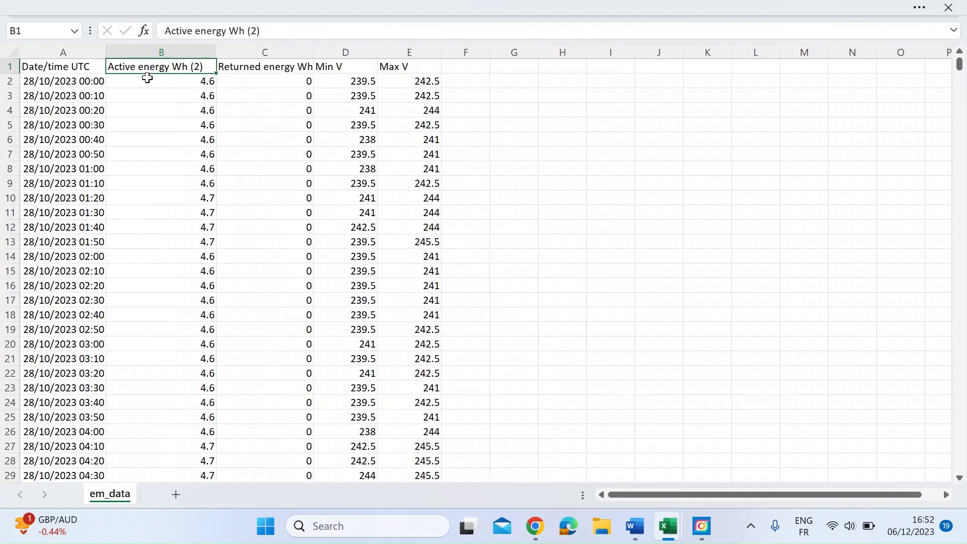
pyautogui.click(264, 66)
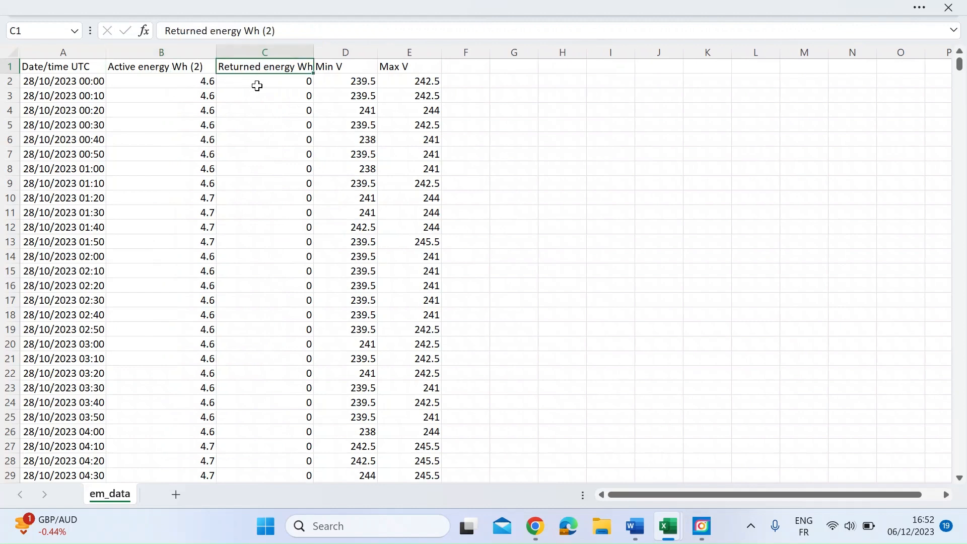
pyautogui.click(264, 81)
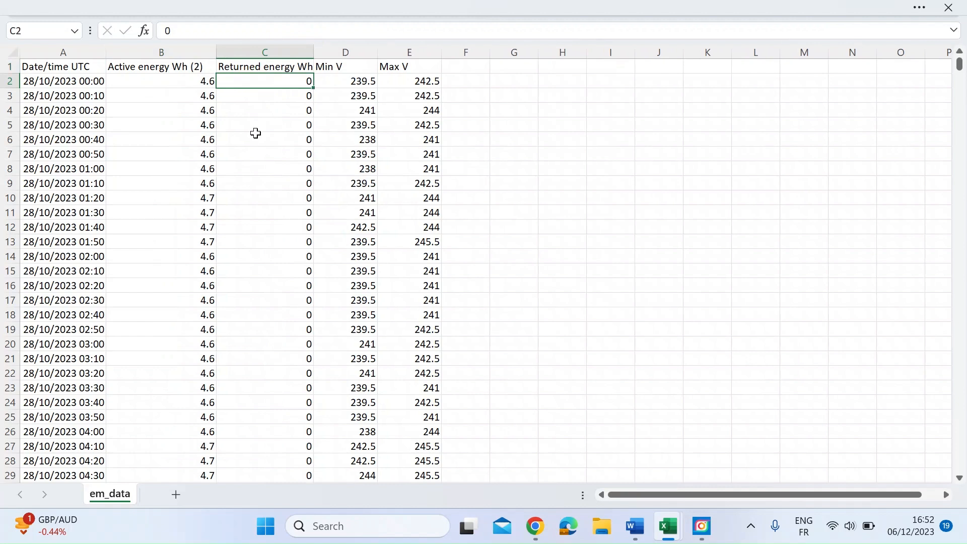
pyautogui.moveTo(190, 133)
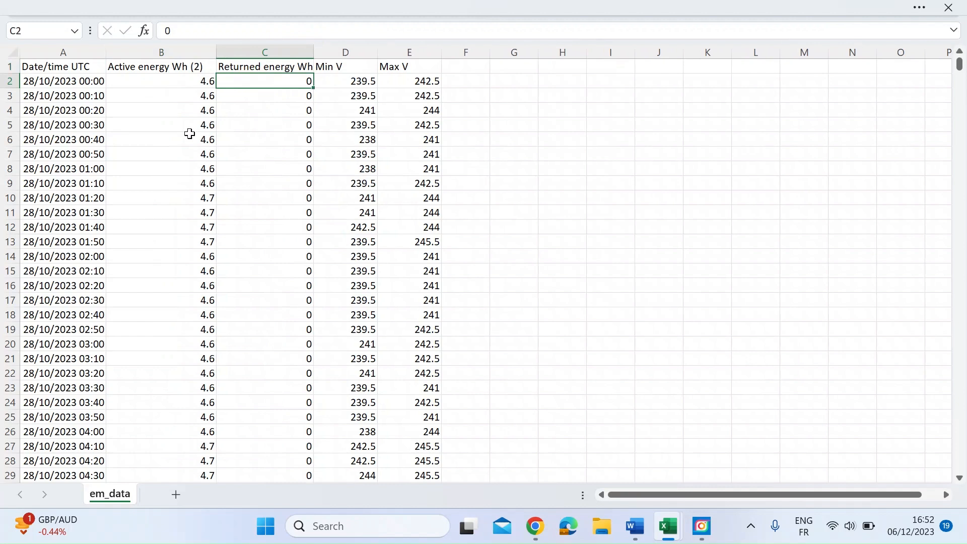
pyautogui.click(145, 81)
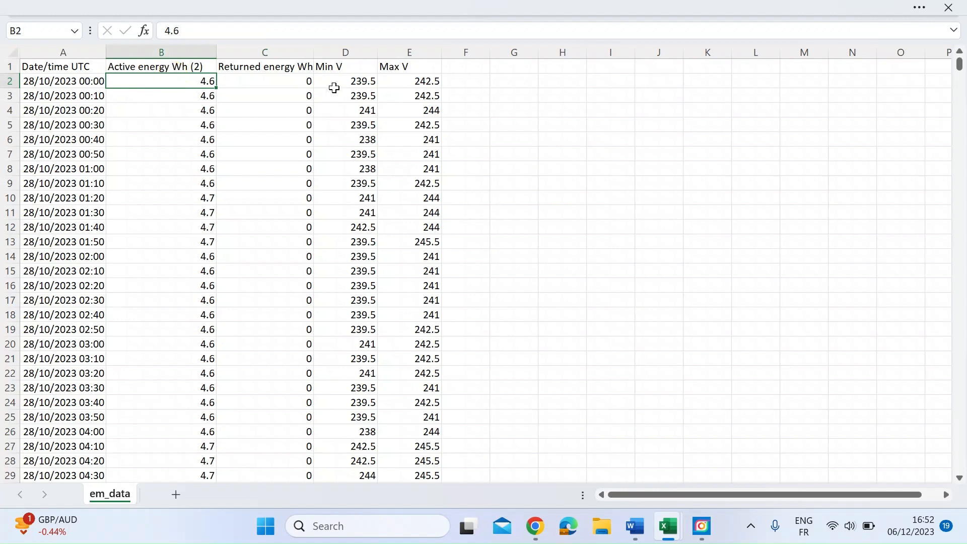
pyautogui.click(421, 66)
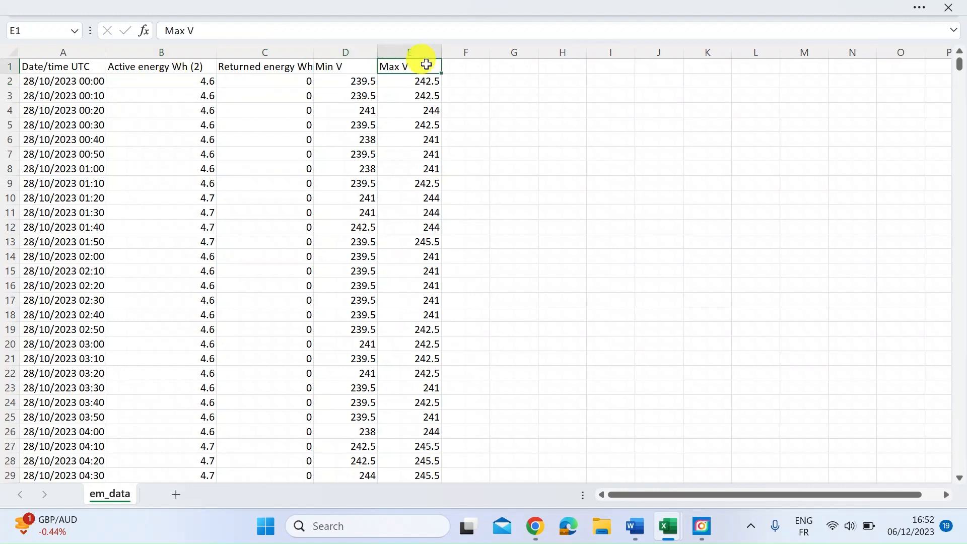
pyautogui.click(359, 95)
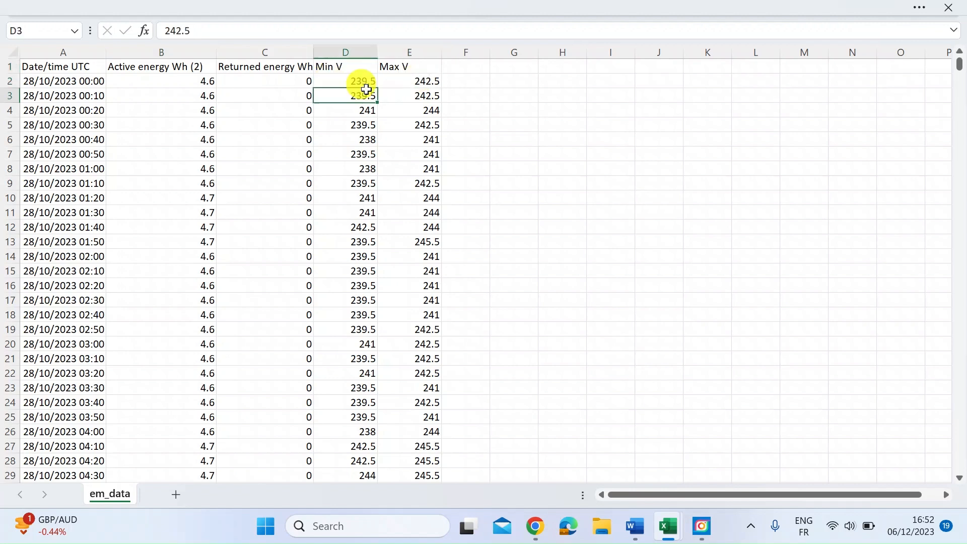
pyautogui.click(359, 80)
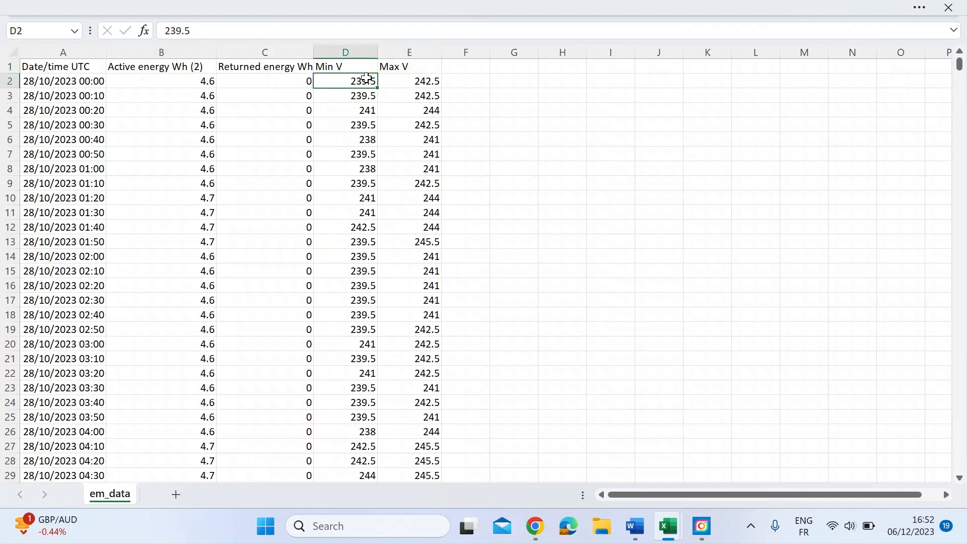
pyautogui.moveTo(370, 93)
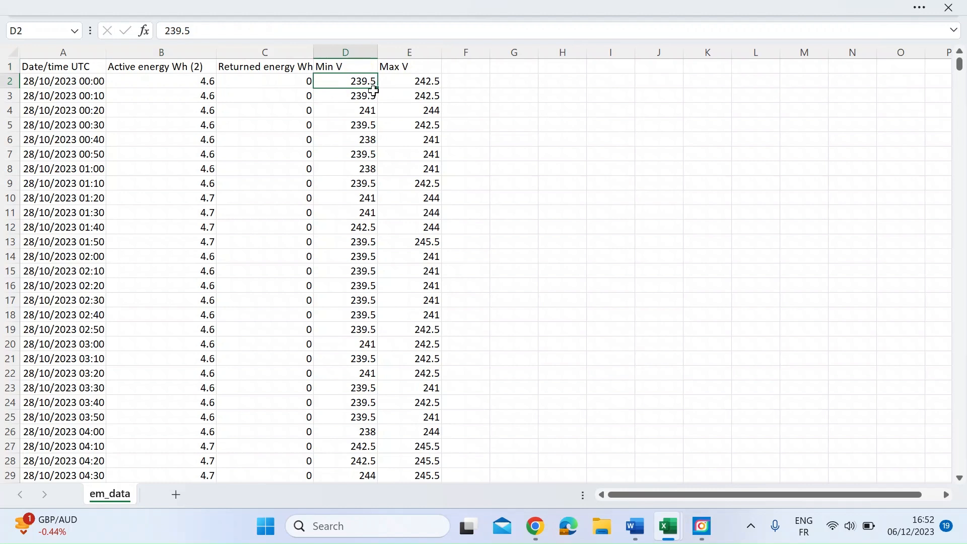
pyautogui.moveTo(379, 91)
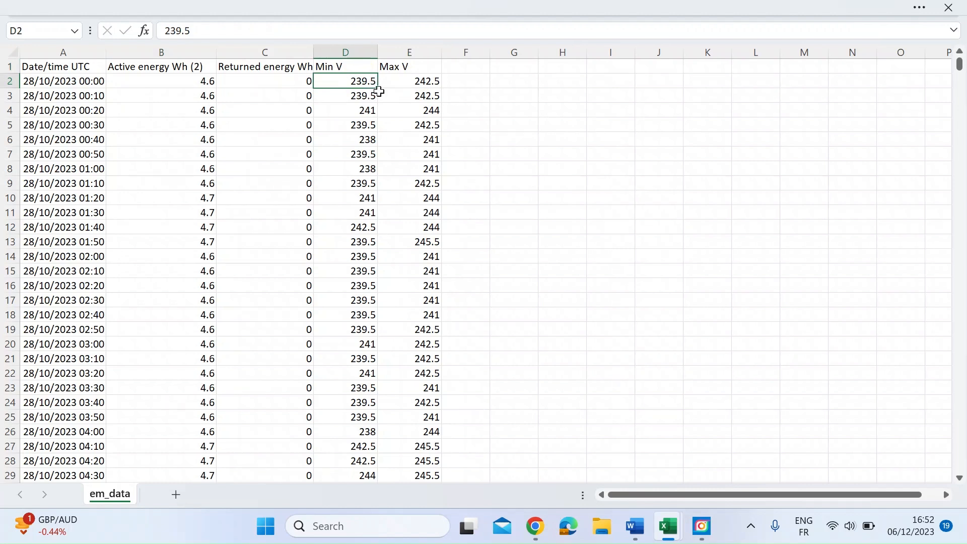
pyautogui.moveTo(271, 95)
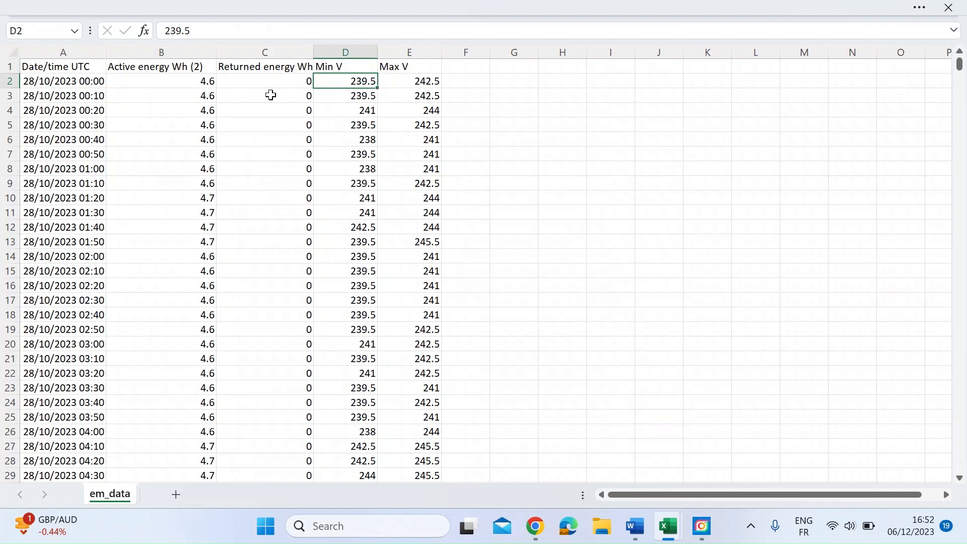
pyautogui.click(51, 81)
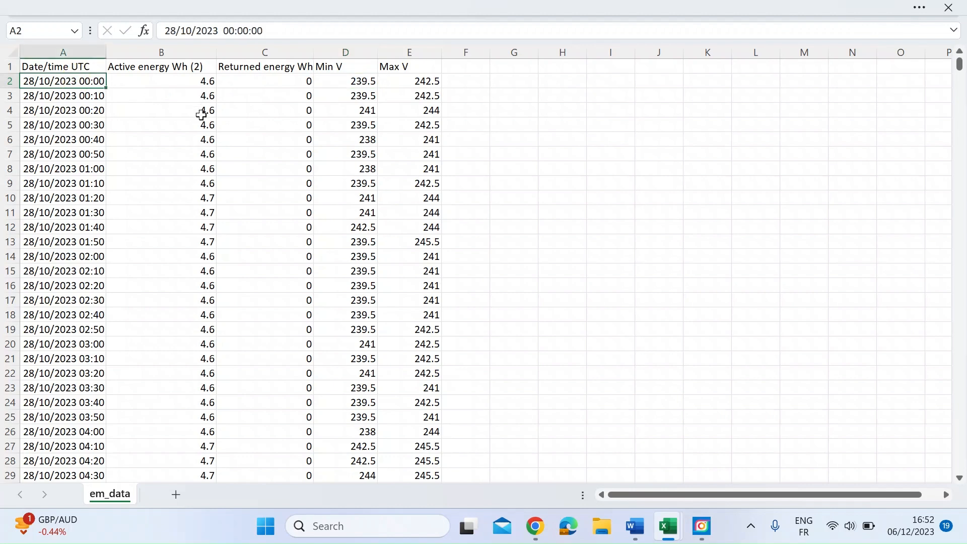
pyautogui.moveTo(264, 191)
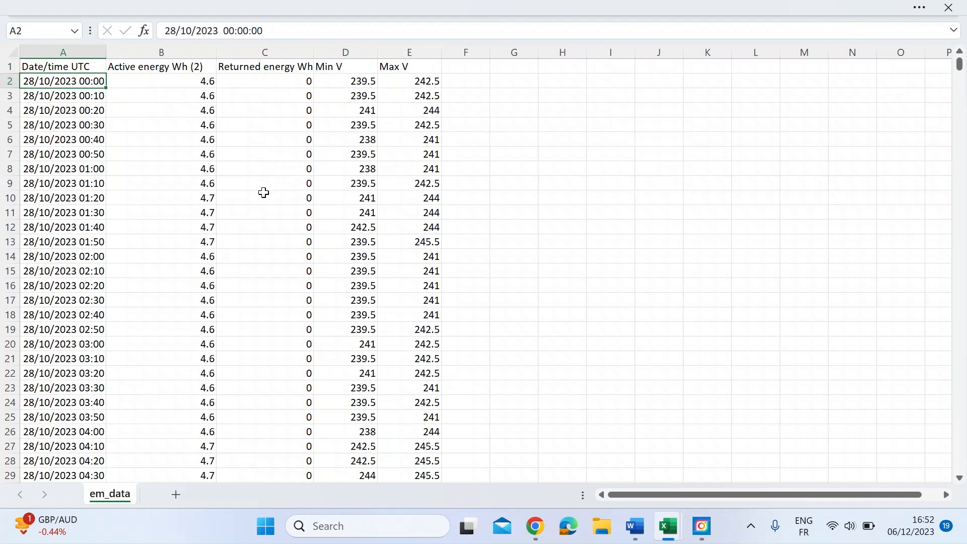
pyautogui.moveTo(209, 191)
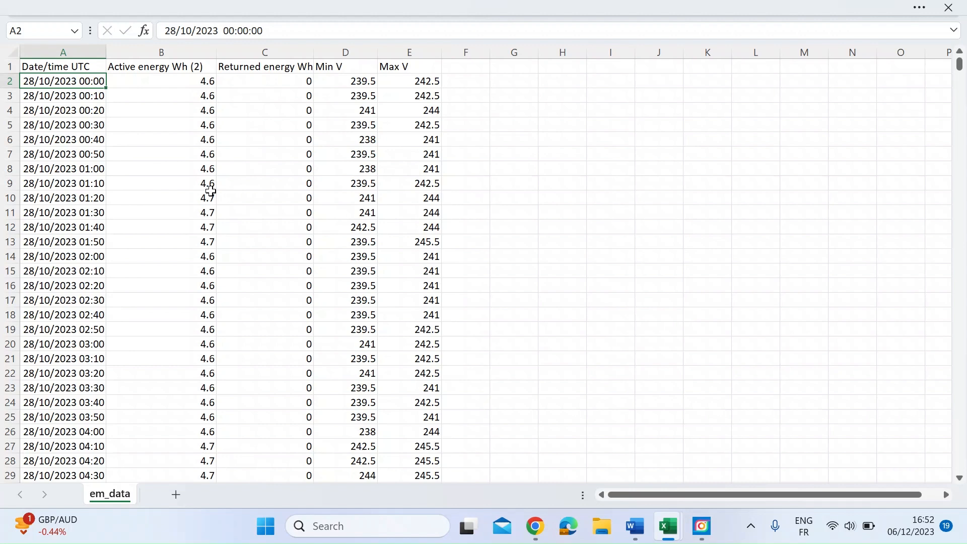
pyautogui.moveTo(175, 80)
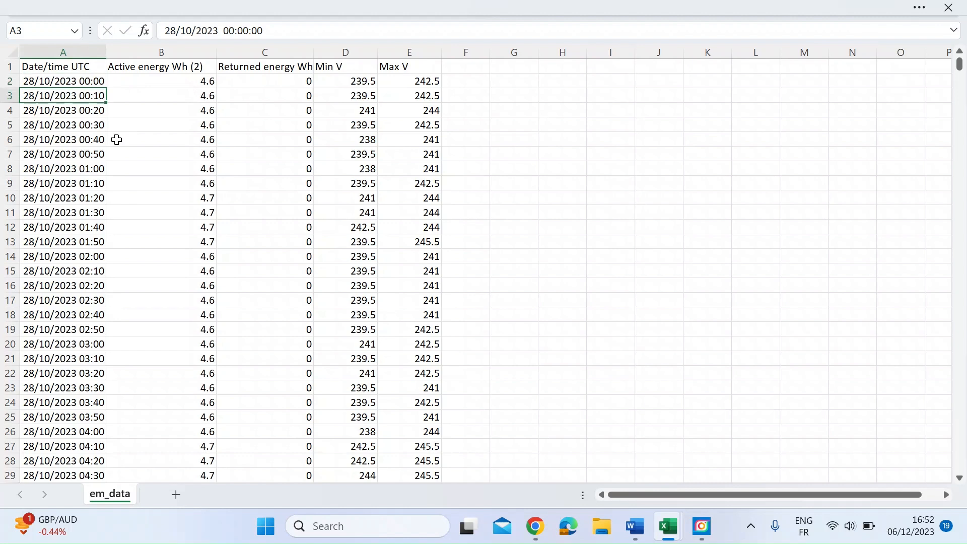
pyautogui.click(161, 81)
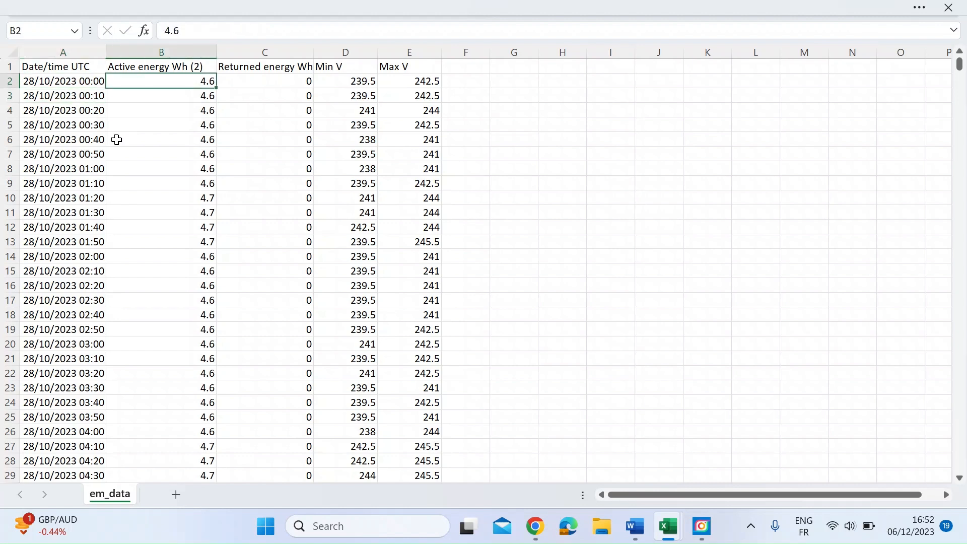
pyautogui.click(161, 125)
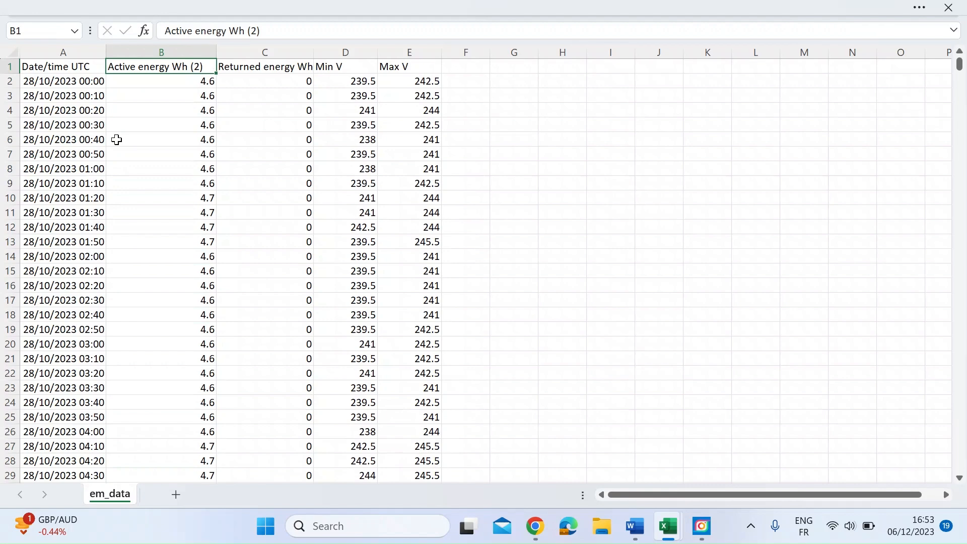
pyautogui.press('alt+tab')
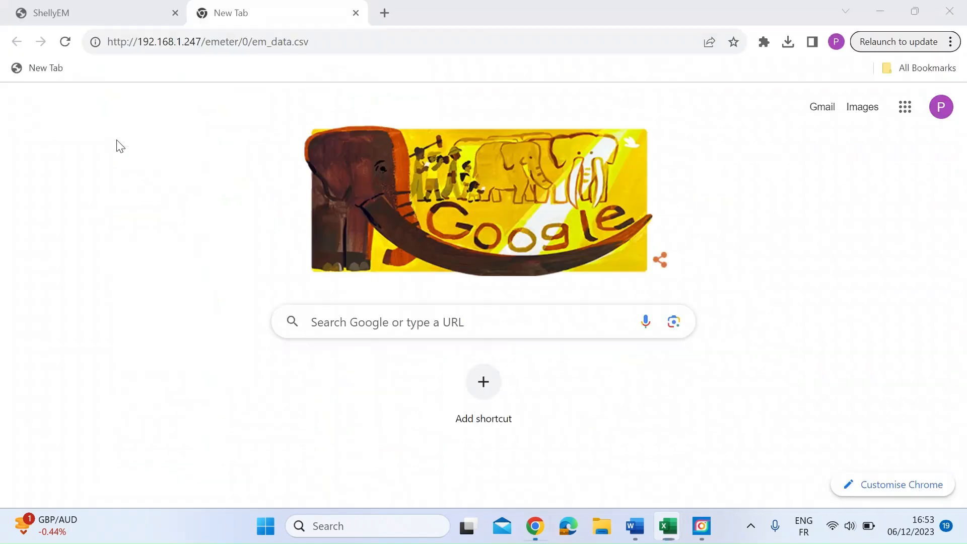
# Return to the ShellyEM tab showing live House, Outside power and voltage readings
pyautogui.click(50, 13)
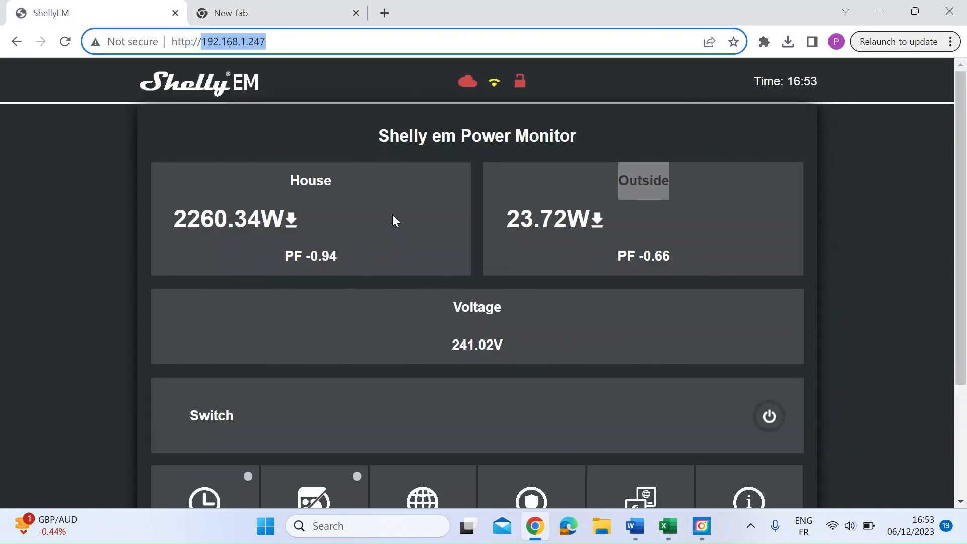
pyautogui.moveTo(599, 268)
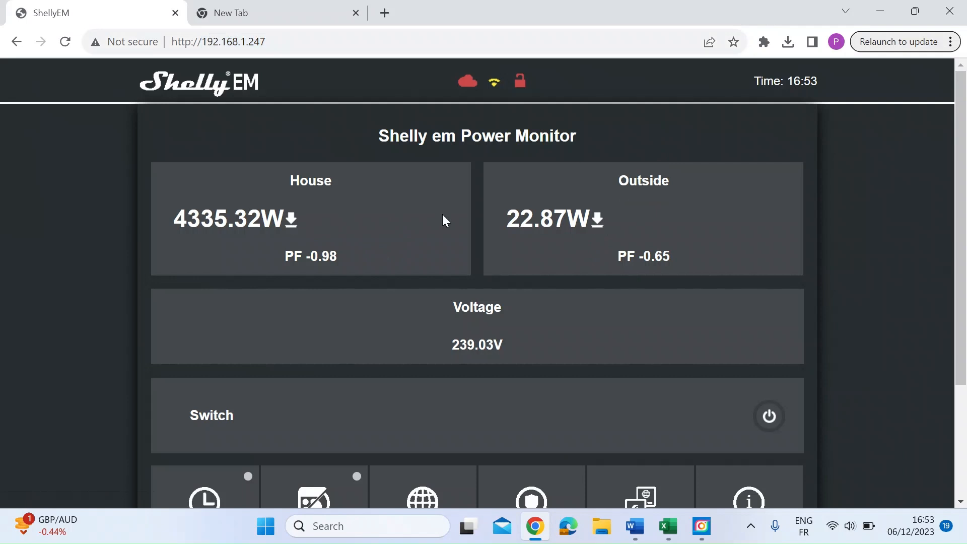
pyautogui.moveTo(289, 225)
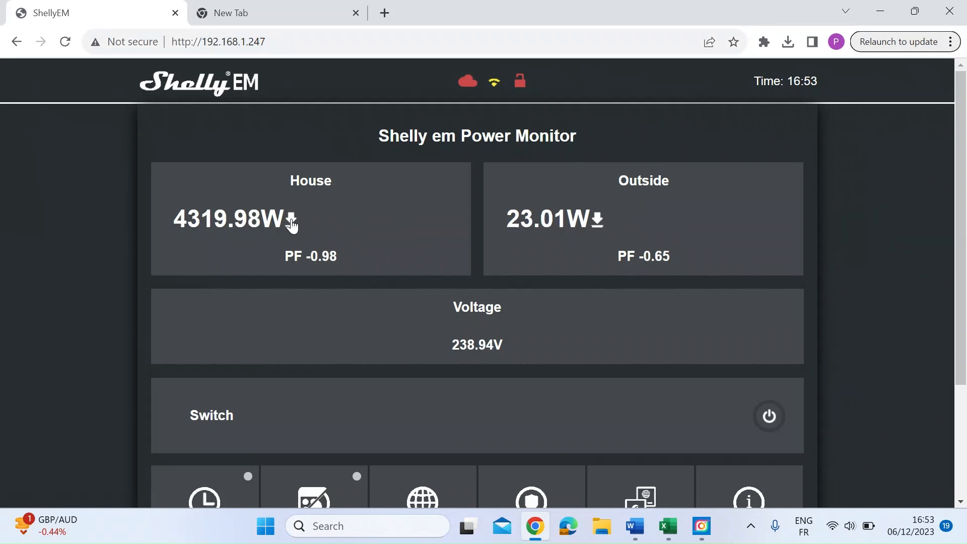
pyautogui.moveTo(463, 22)
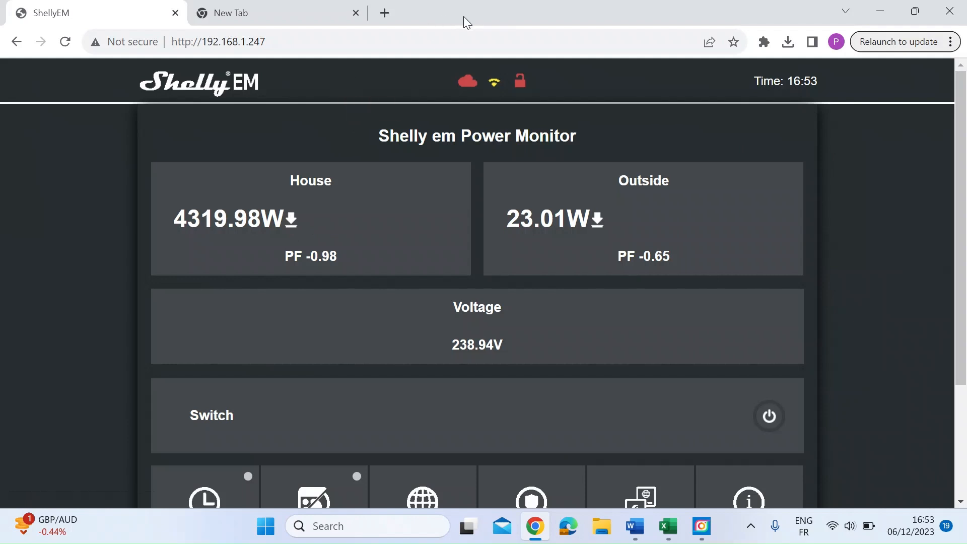
pyautogui.moveTo(538, 206)
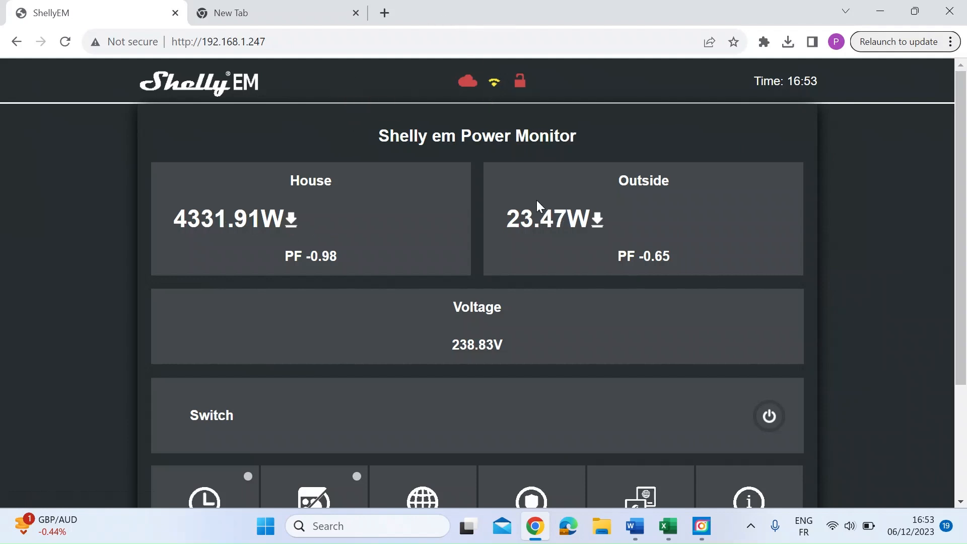
pyautogui.moveTo(364, 242)
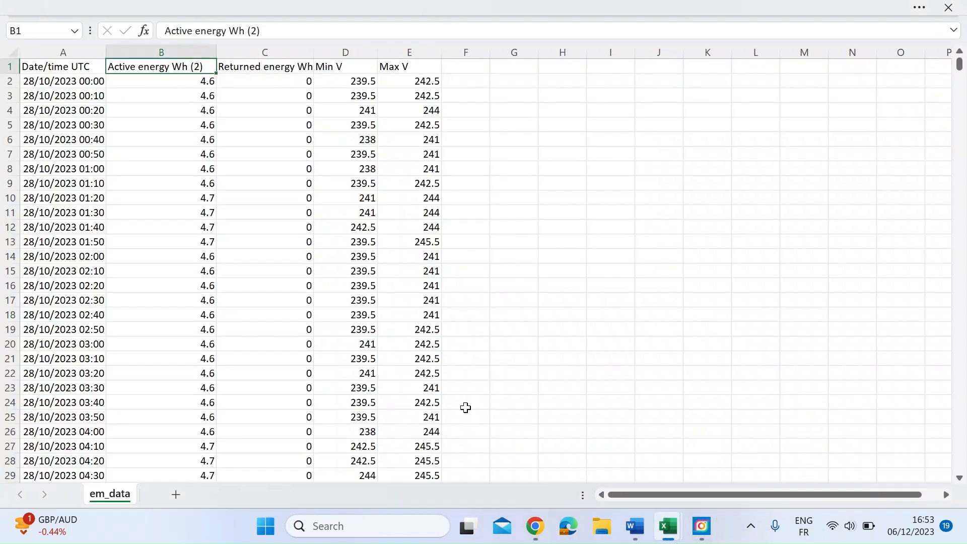
pyautogui.moveTo(145, 140)
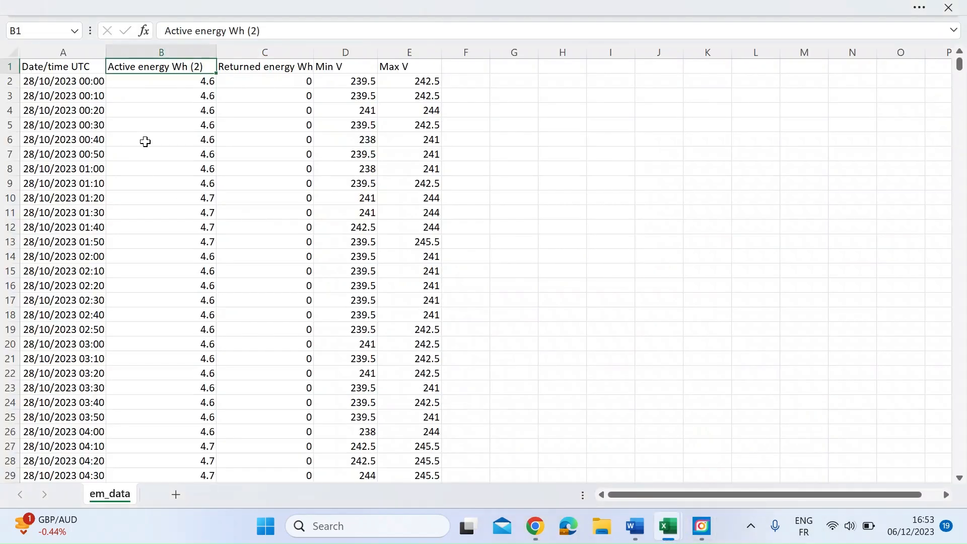
pyautogui.moveTo(254, 179)
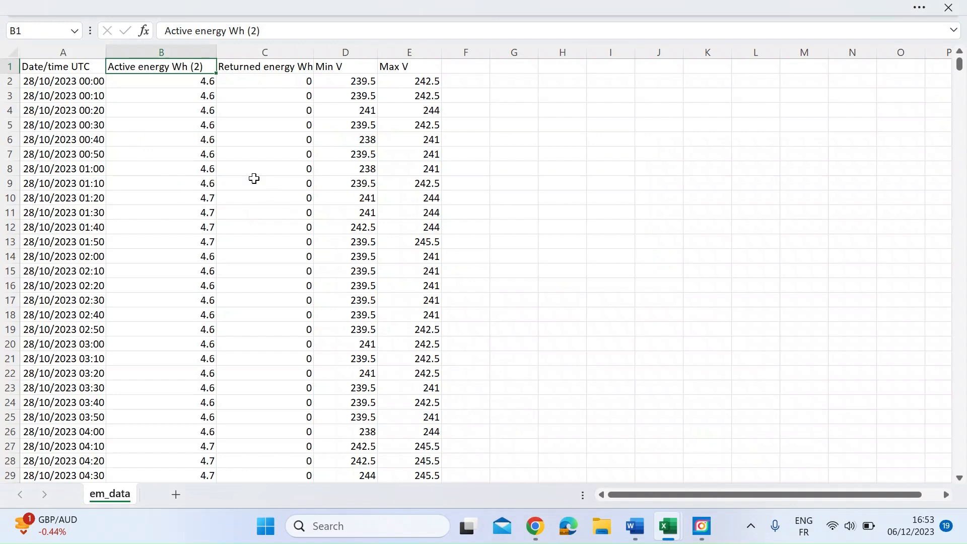
pyautogui.scroll(-3)
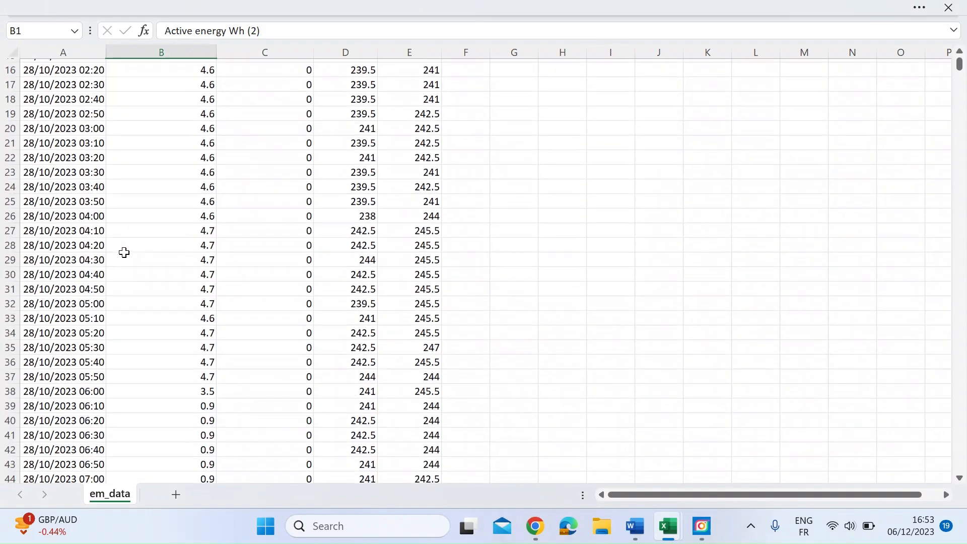
pyautogui.scroll(-3)
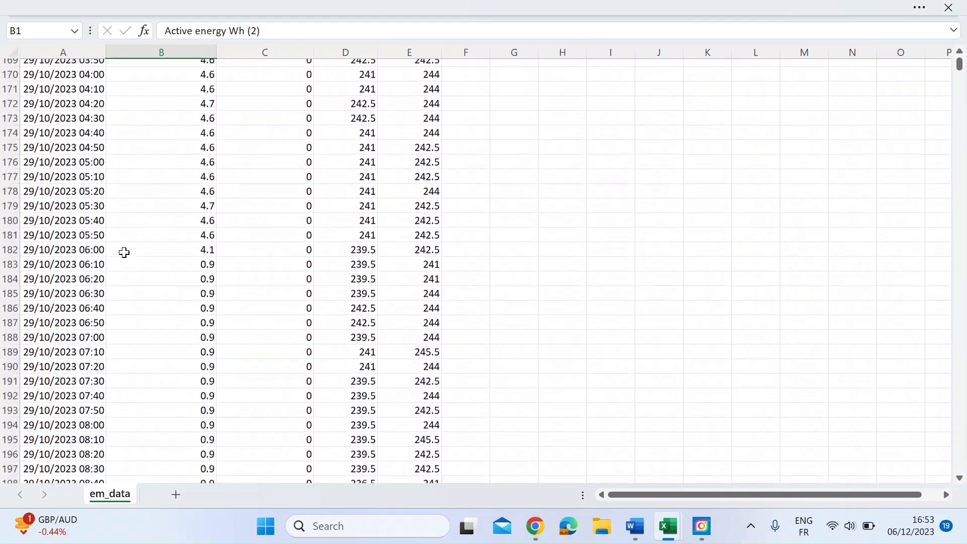
pyautogui.scroll(3)
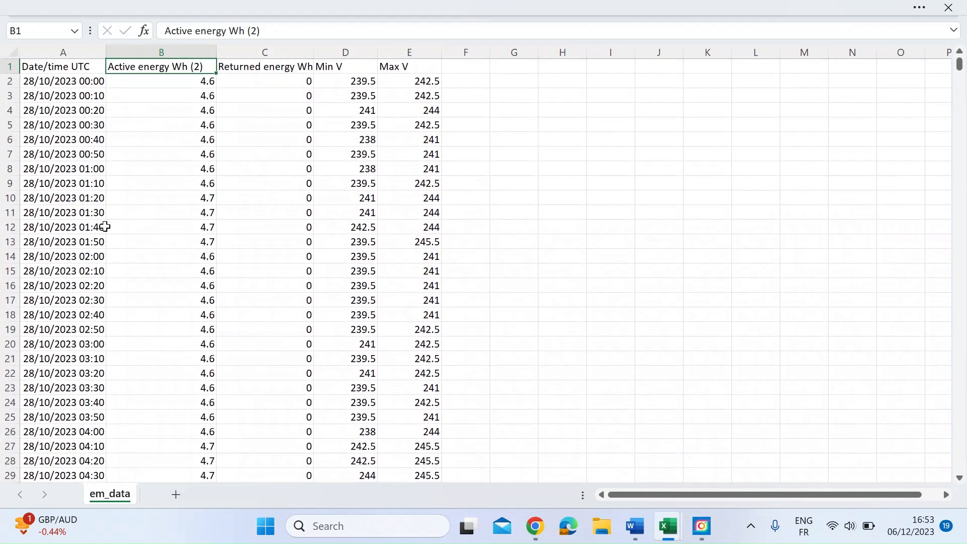
pyautogui.click(62, 81)
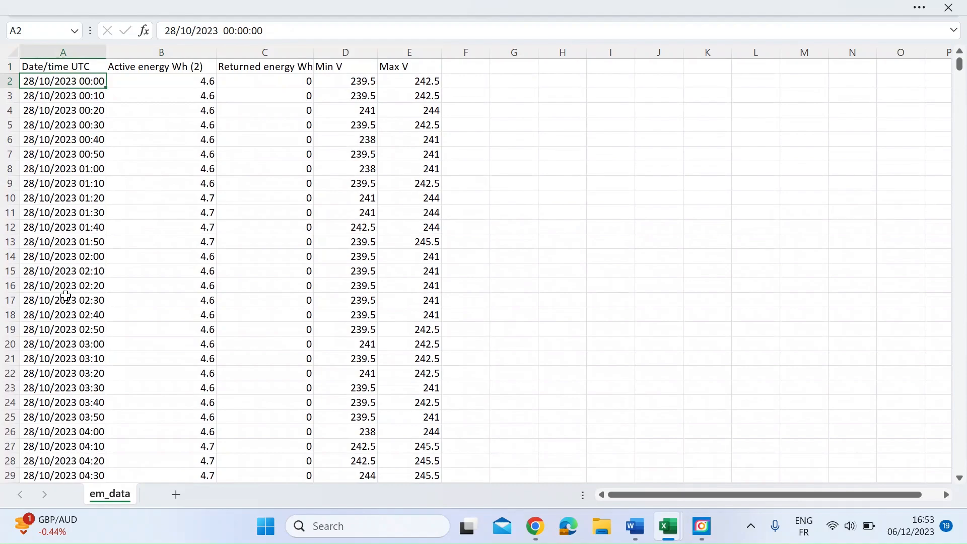
# Reach the last row 11764 at 04/12/2023 23:50 and review the early December readings above it
pyautogui.scroll(-3)
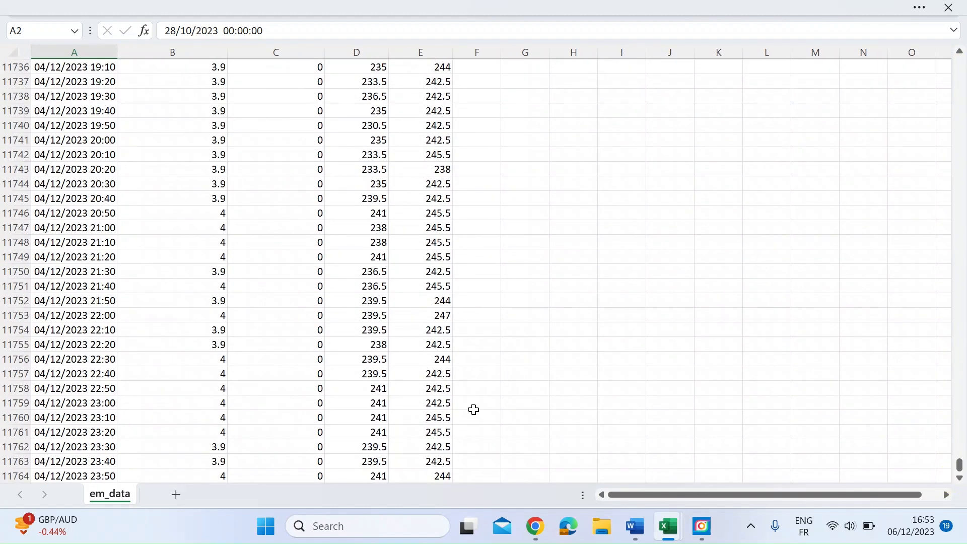
pyautogui.scroll(-3)
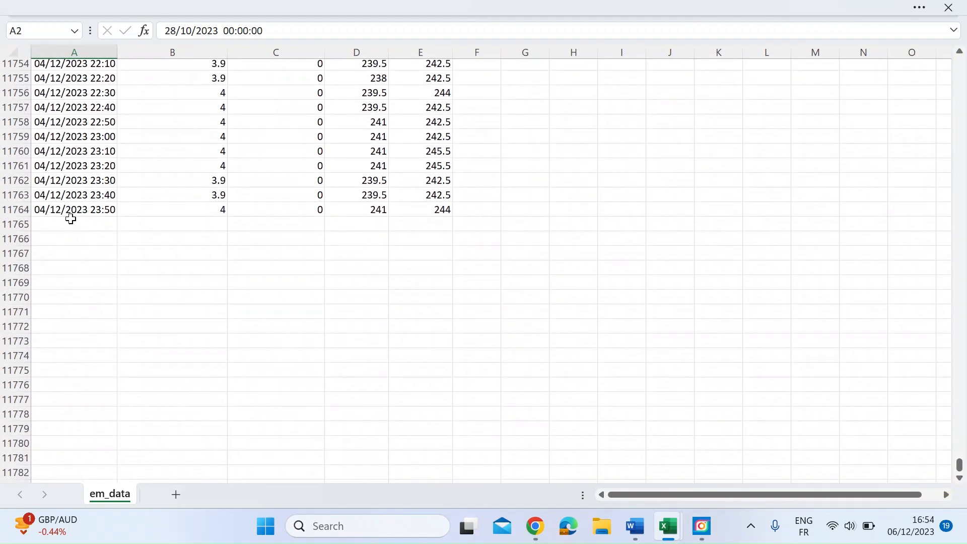
pyautogui.click(75, 209)
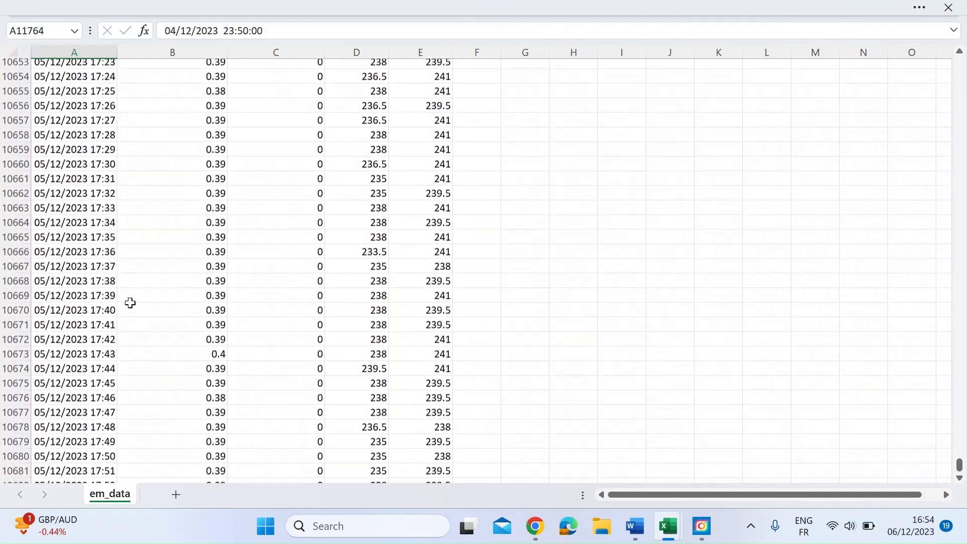
pyautogui.scroll(3)
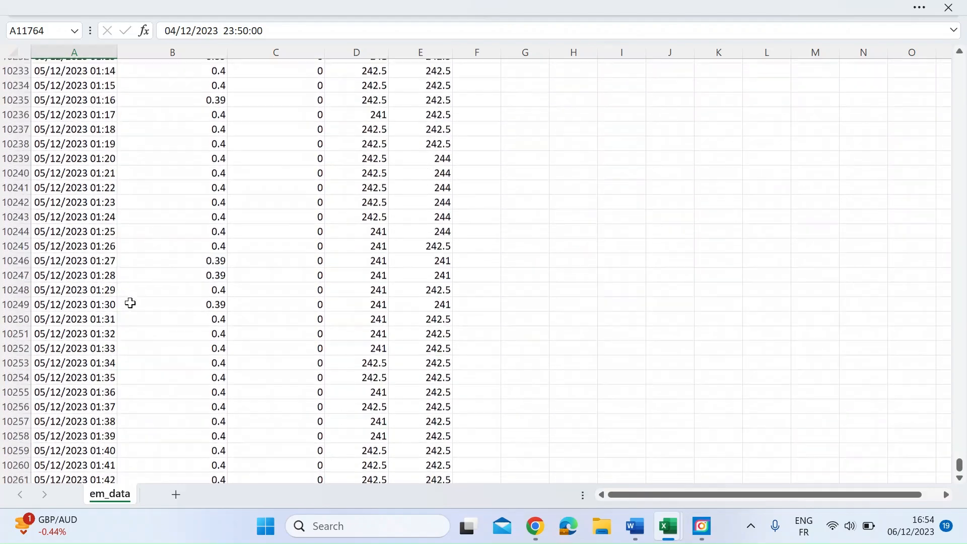